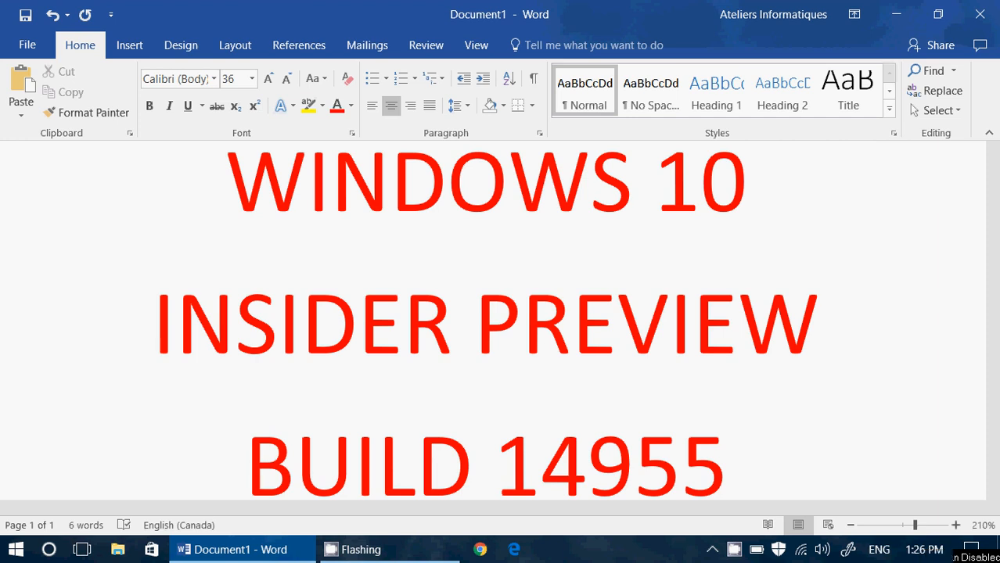
Step: Bring up the CamStudio recorder window in front of the Word document
click(513, 549)
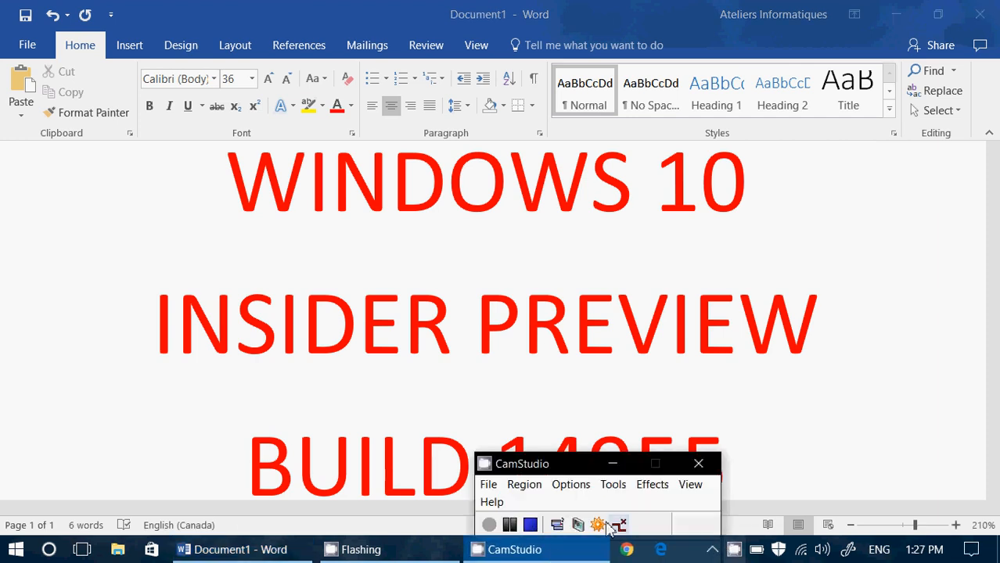